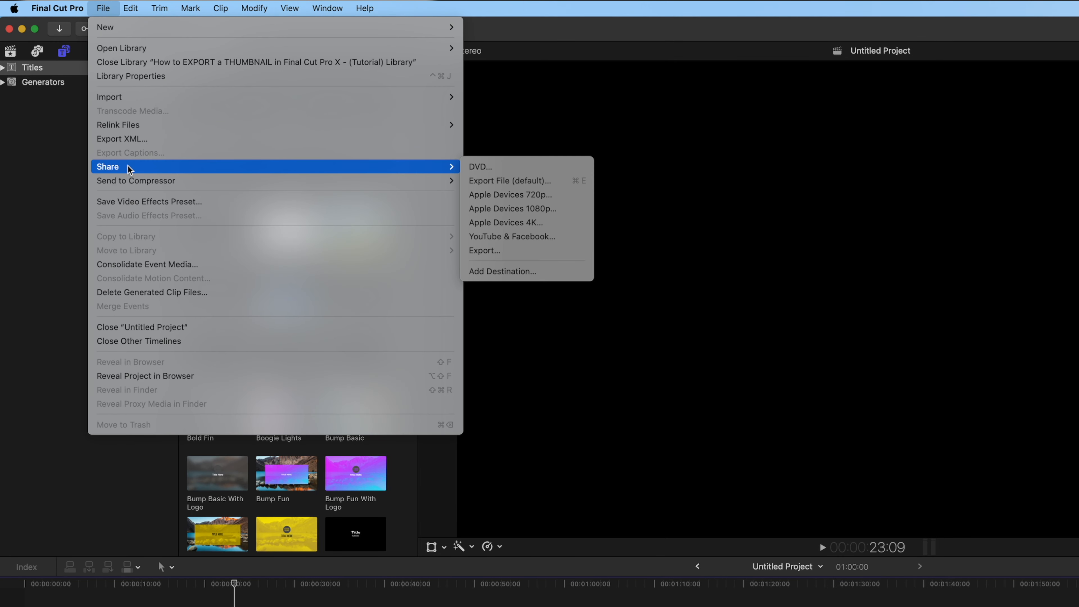
mouse_move(526, 209)
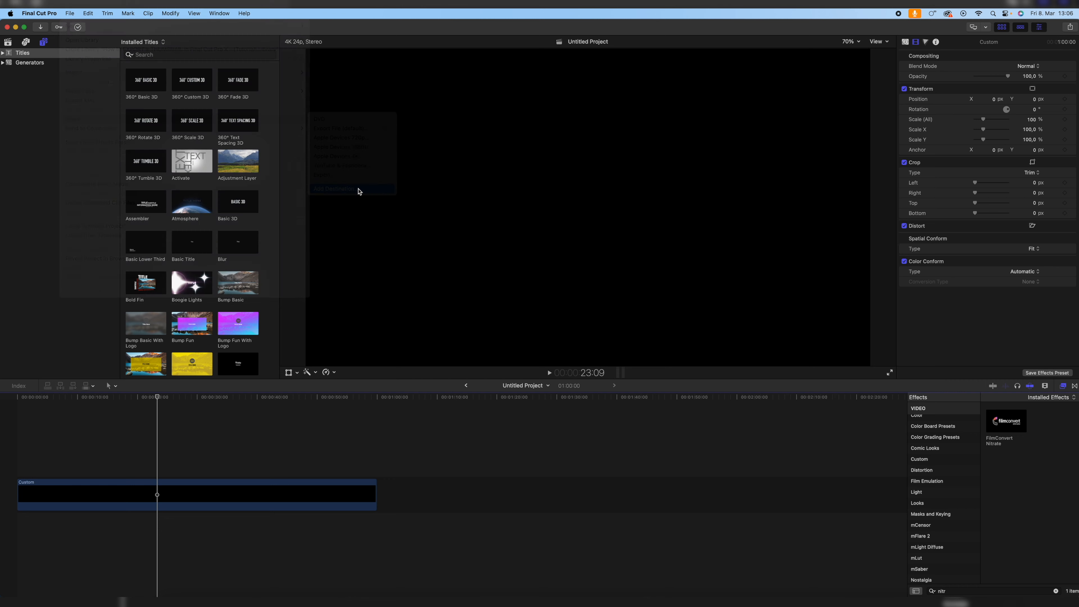
Step: Add a Save Current Frame destination from the Destinations preferences
click(332, 189)
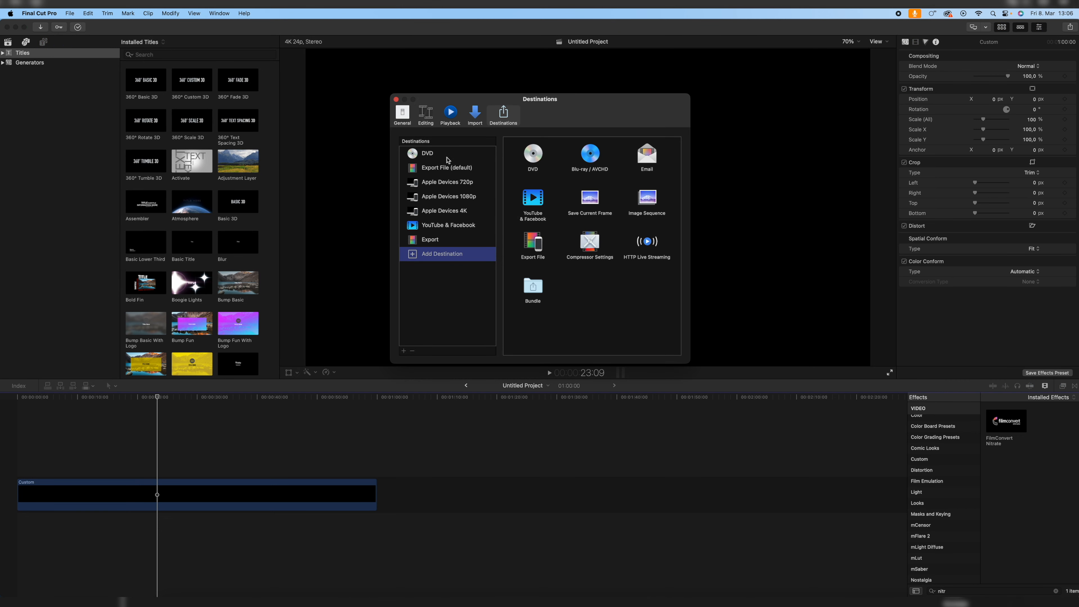
mouse_move(447, 246)
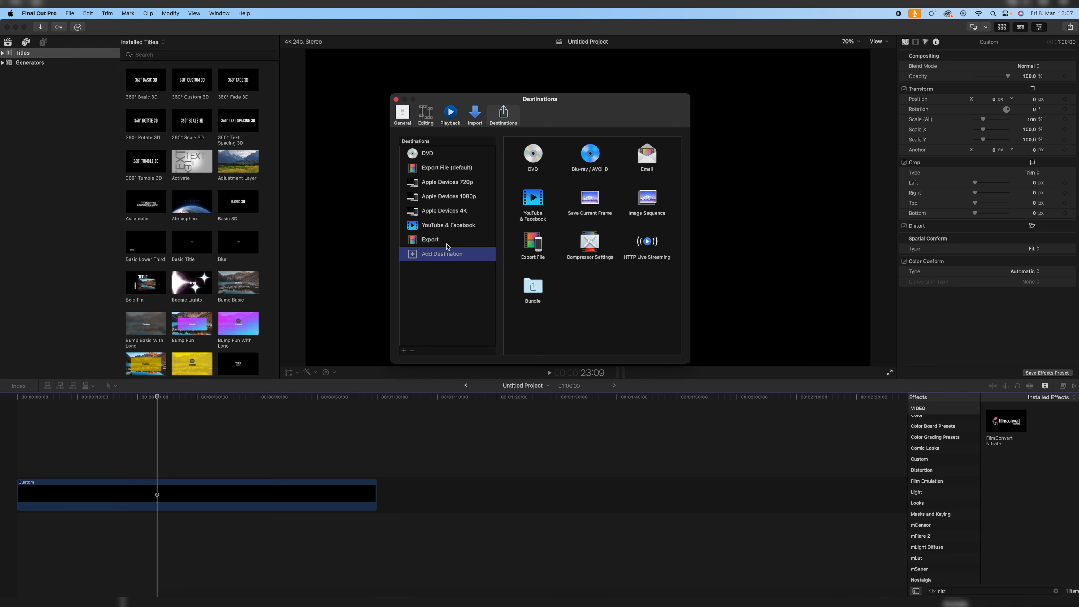
mouse_move(448, 242)
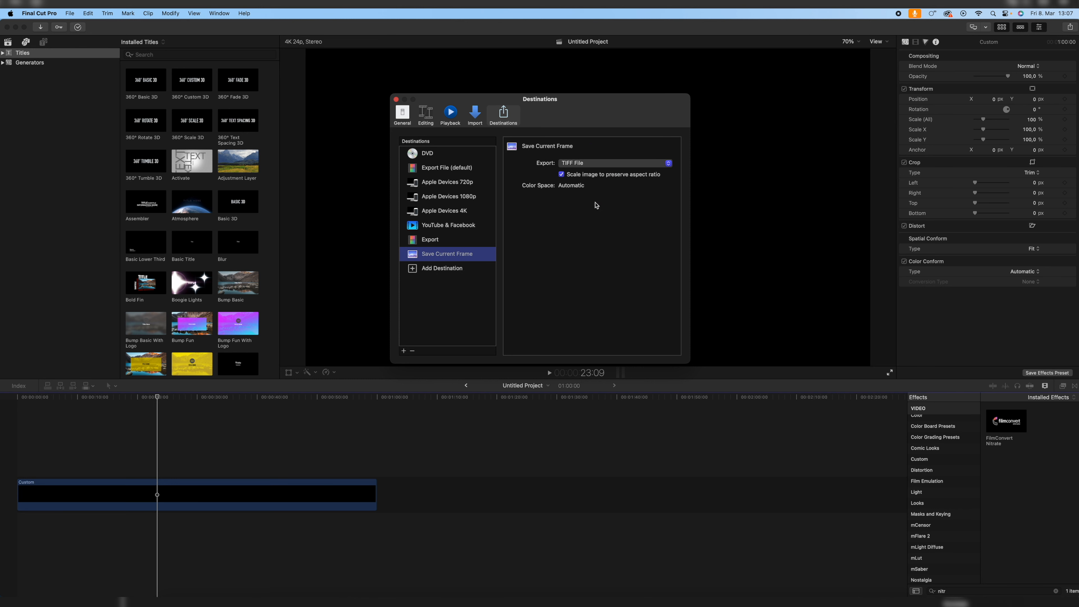
mouse_move(475, 186)
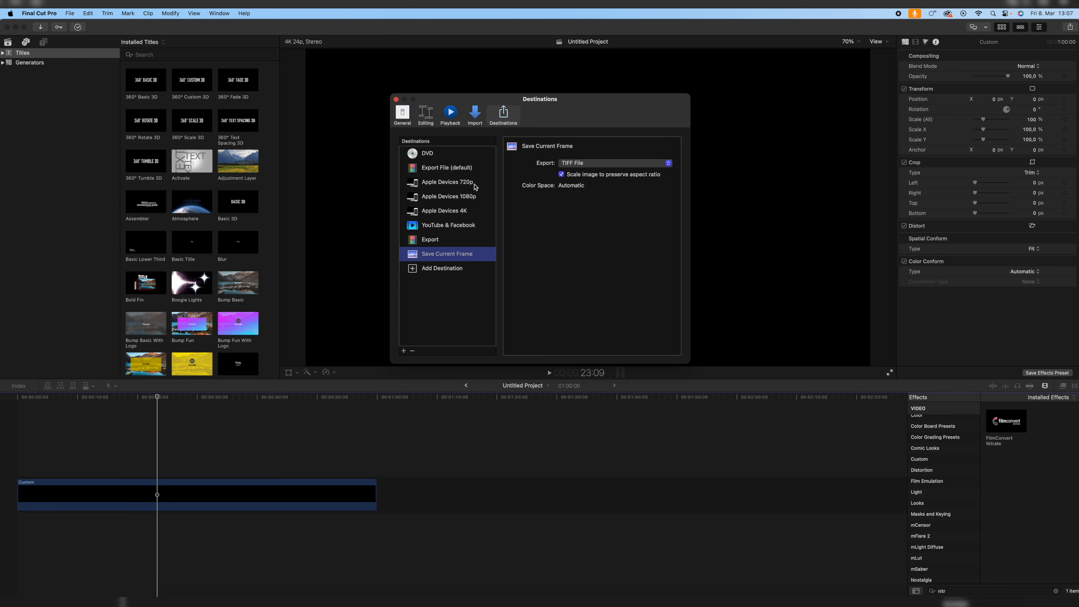
mouse_move(557, 166)
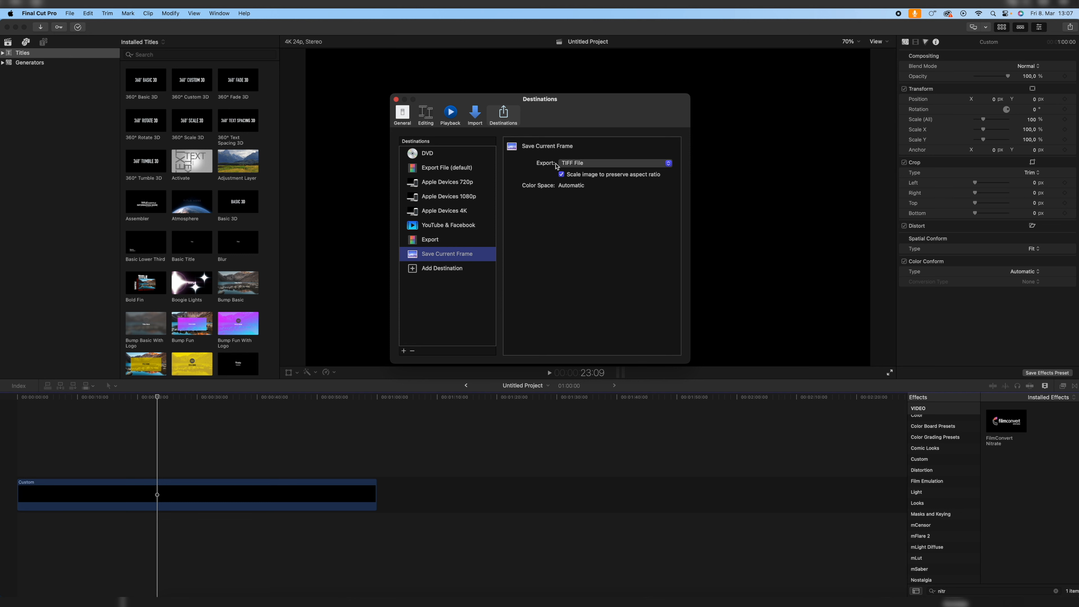
Step: Set the Save Current Frame destination's export format to JPEG Image
click(612, 163)
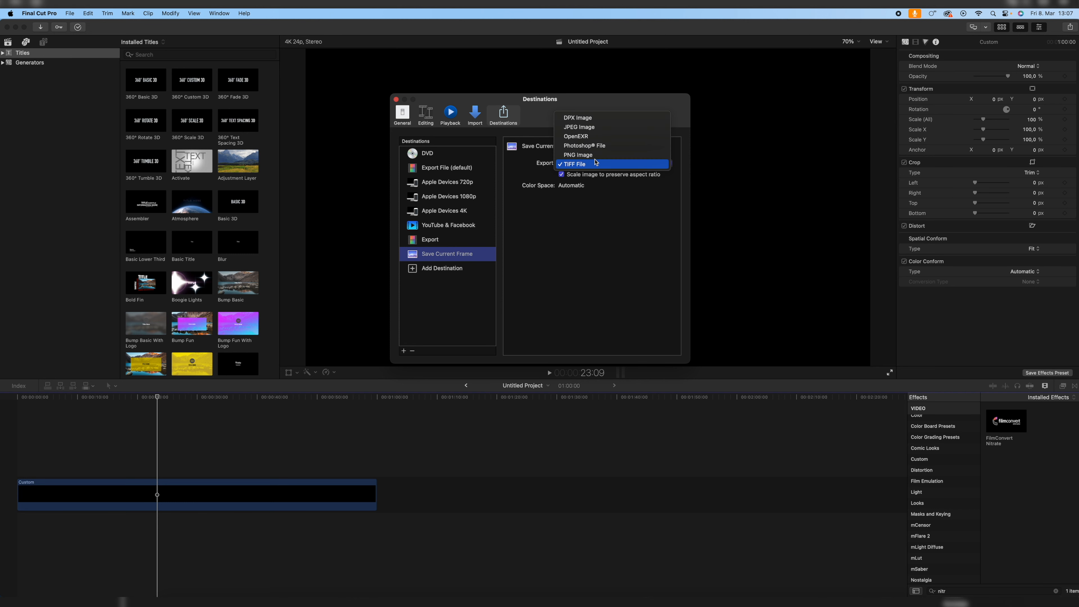
click(579, 163)
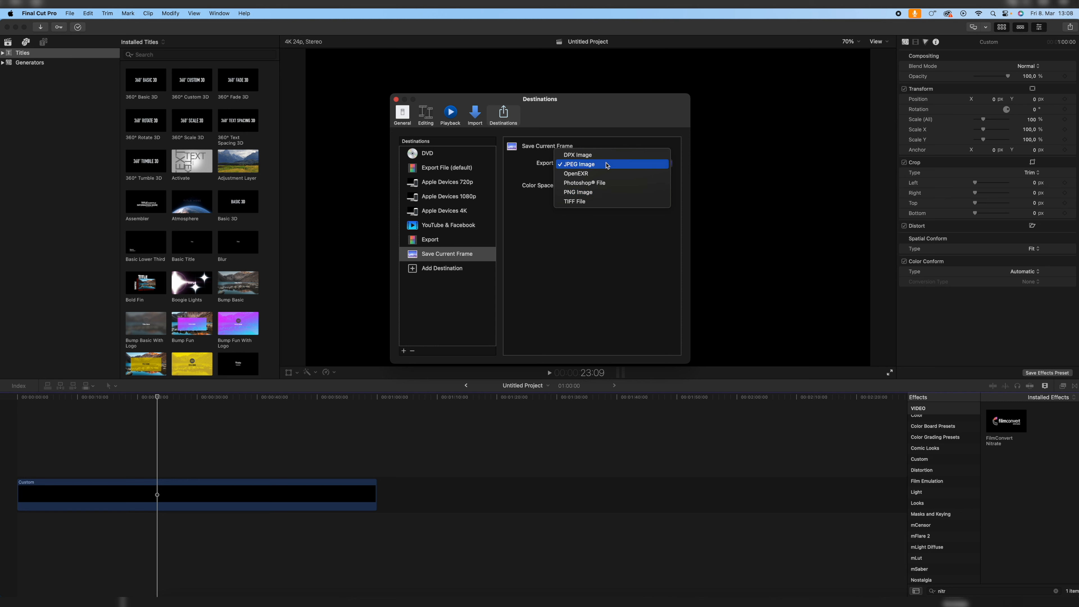
click(577, 164)
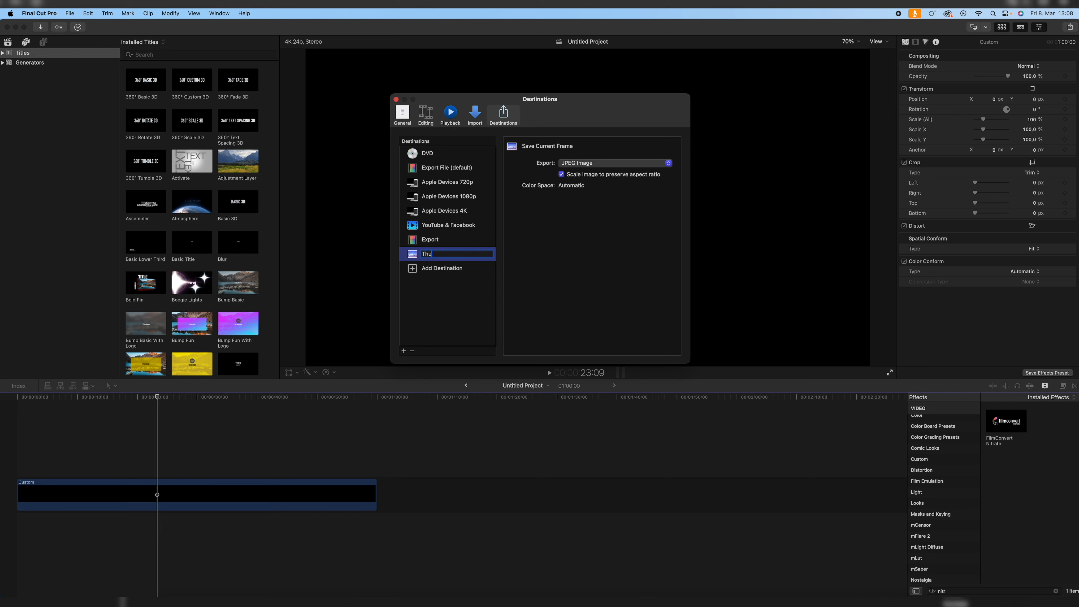
Step: Rename the new JPEG frame destination to 'Thumbnail'
text(Thumbnail)
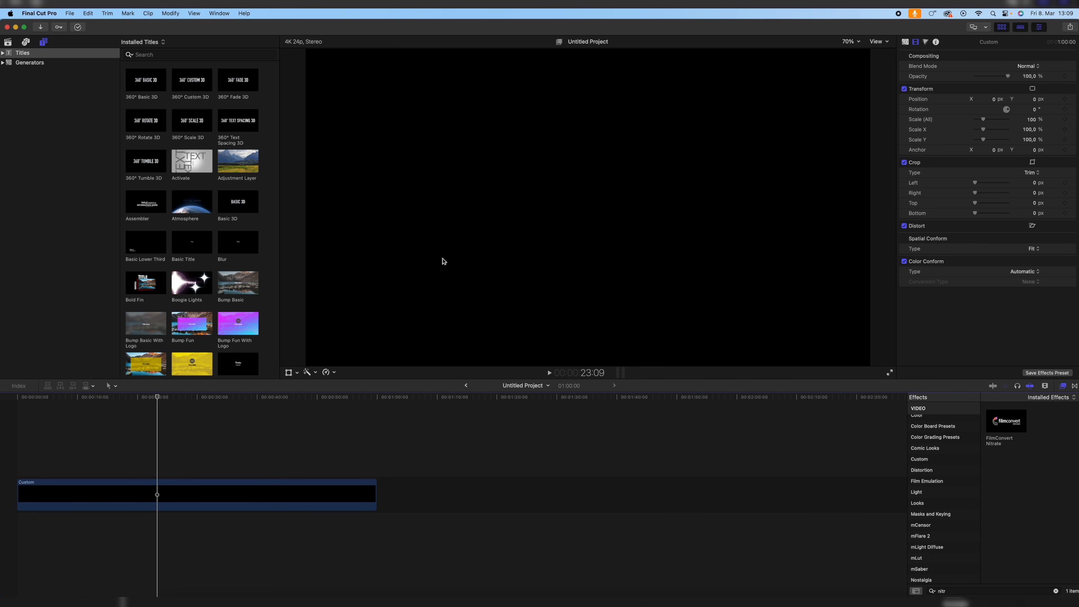
Step: Share the current frame via File > Share > Thumbnail and review its JPEG 3840×2160 settings
click(70, 13)
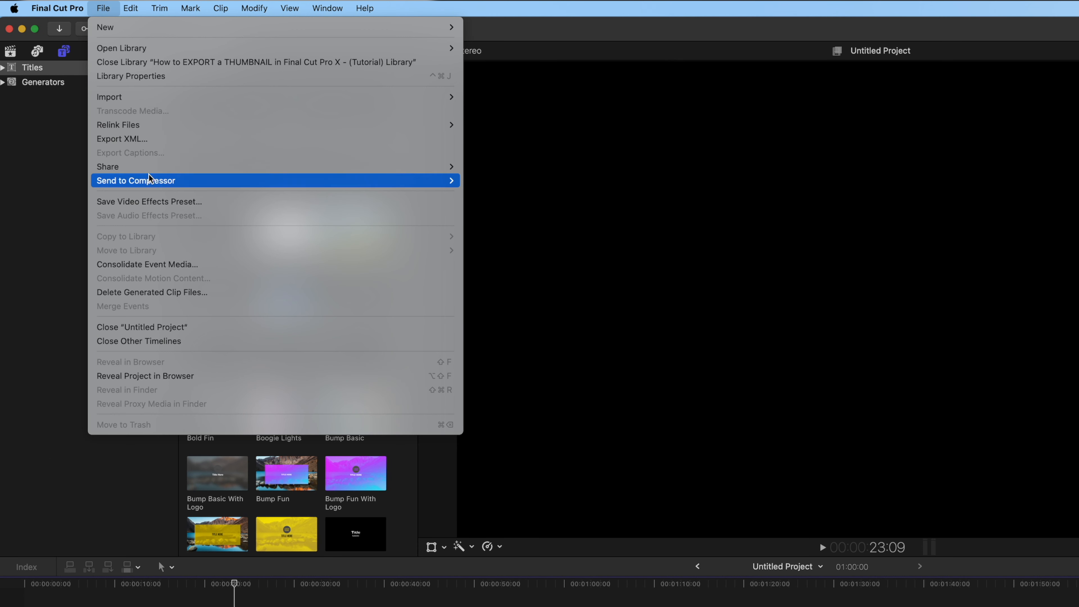
mouse_move(107, 167)
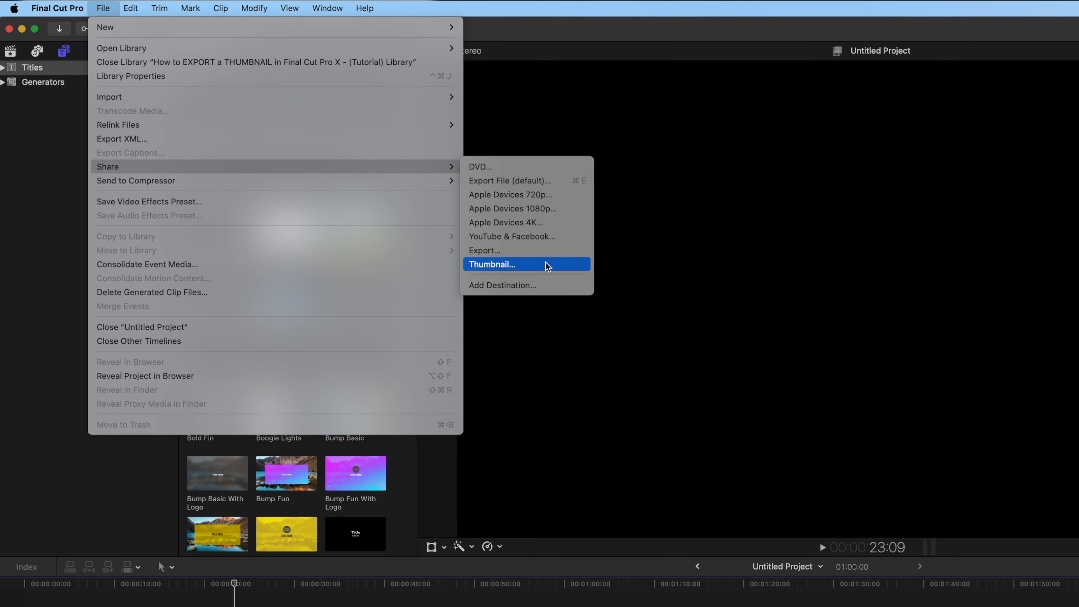
click(491, 264)
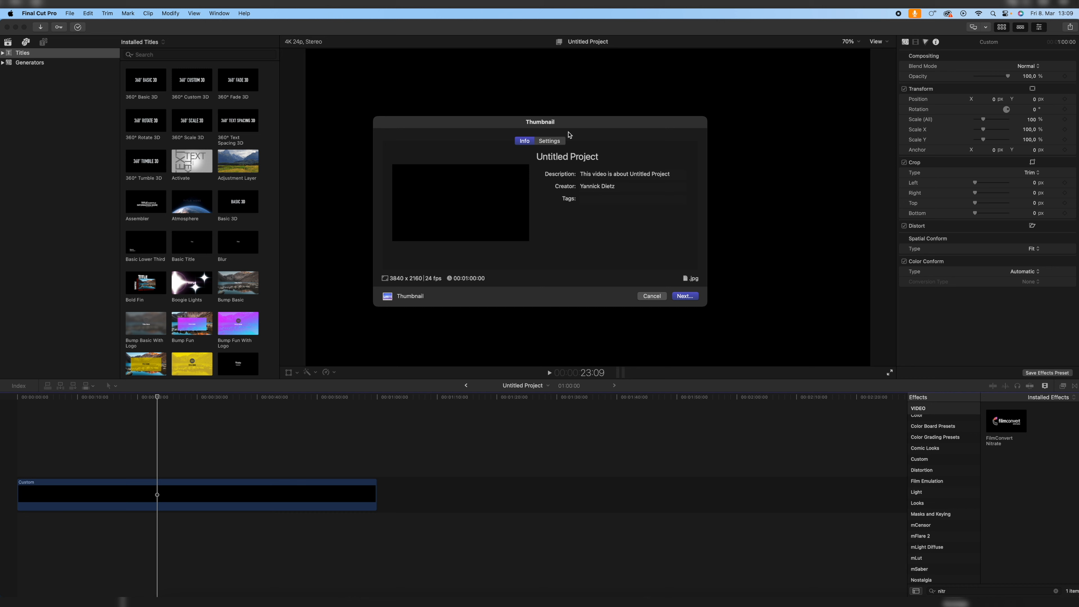
click(549, 141)
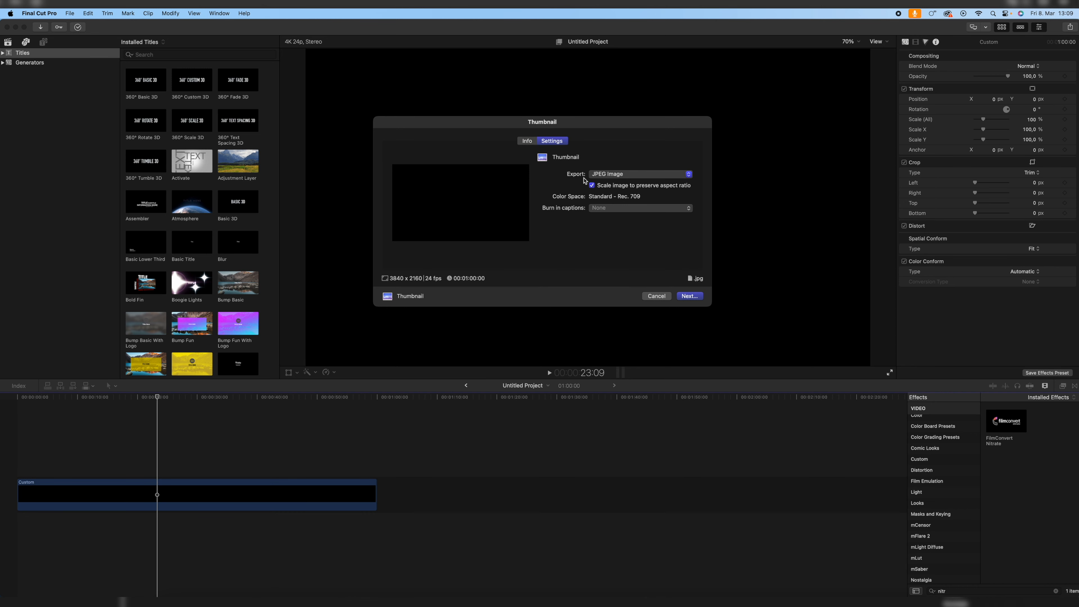